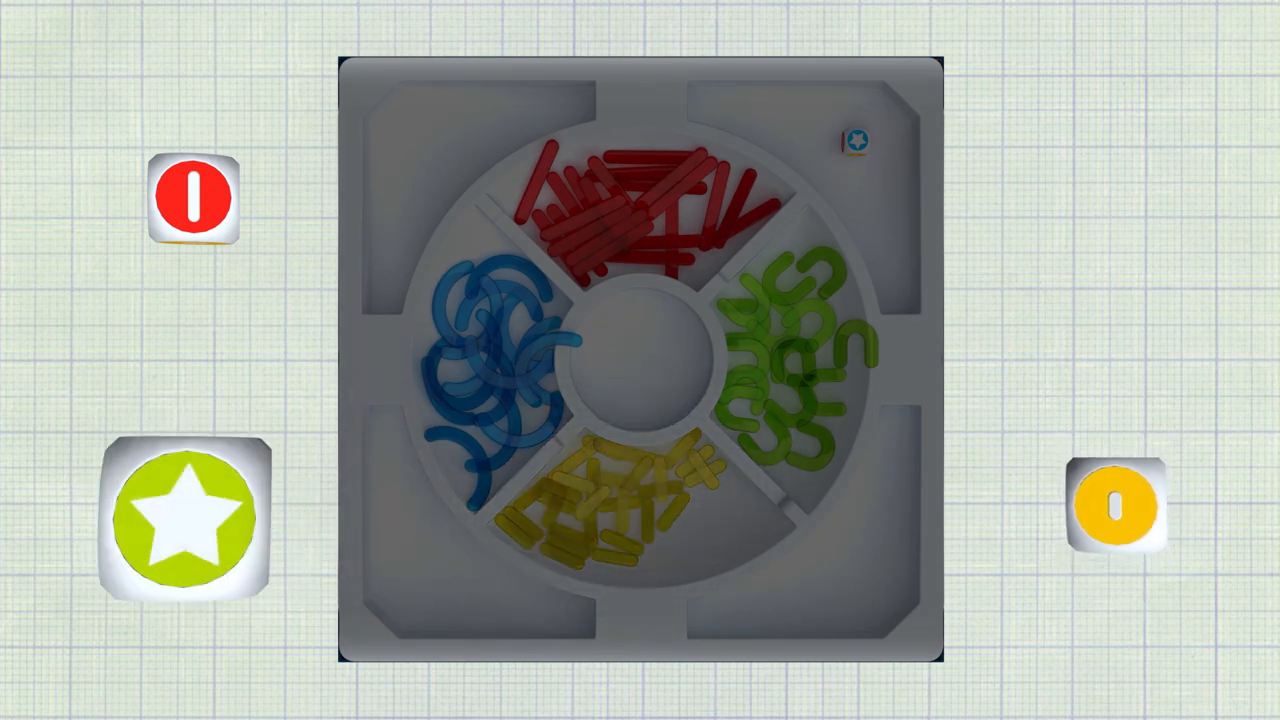
Step: Roll the colour die with the star button to pick the letter-piece colour
click(188, 518)
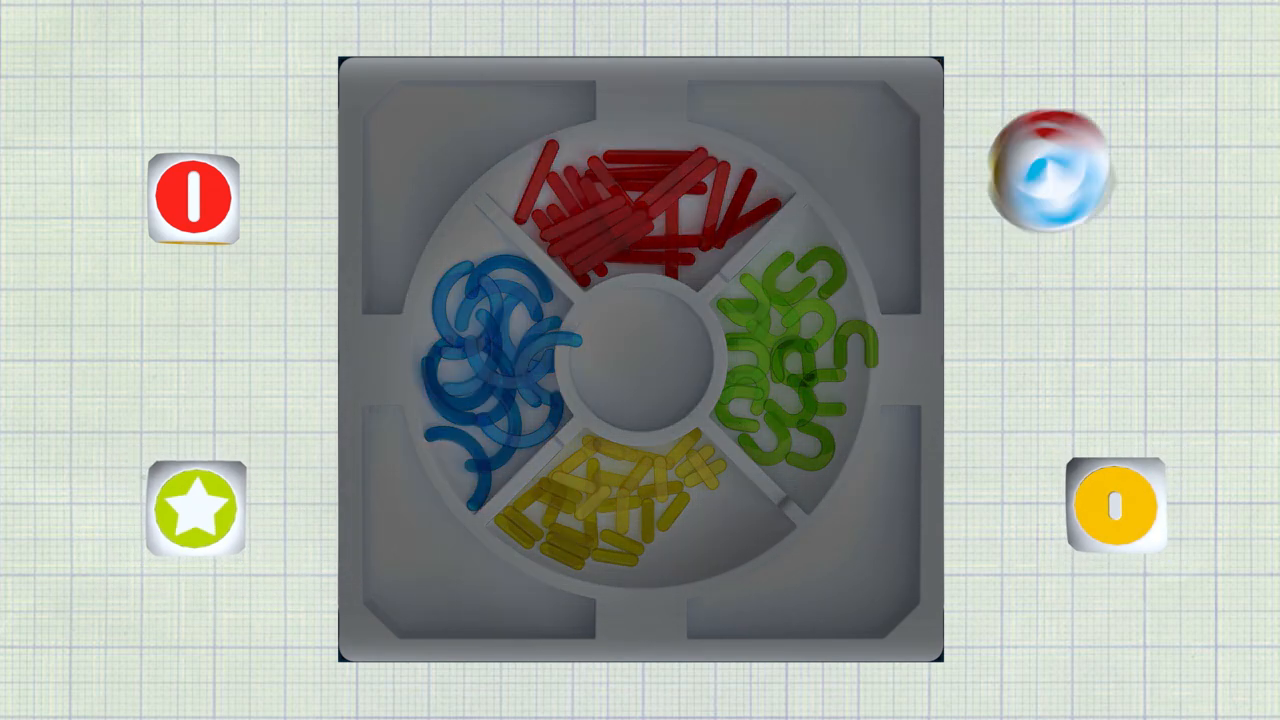